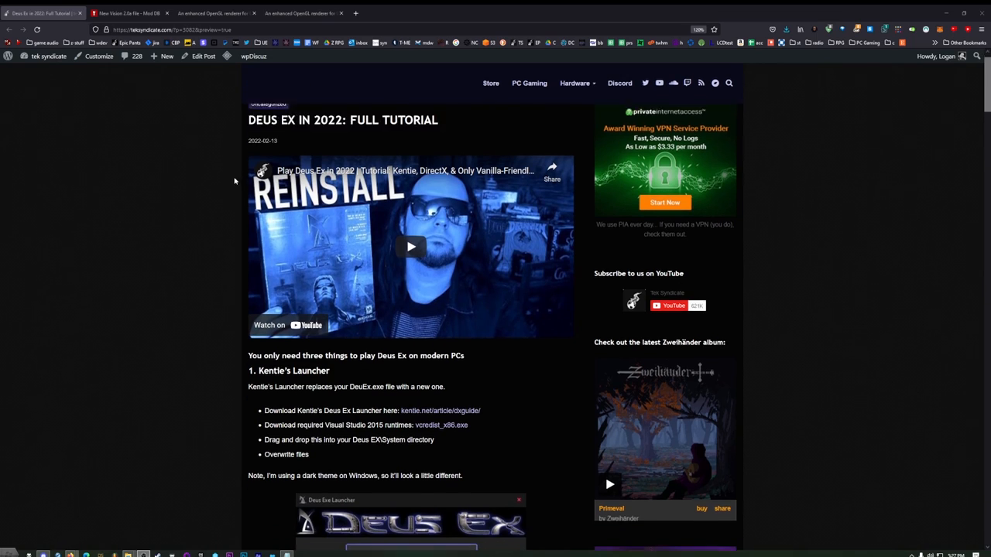
scroll("down", 3)
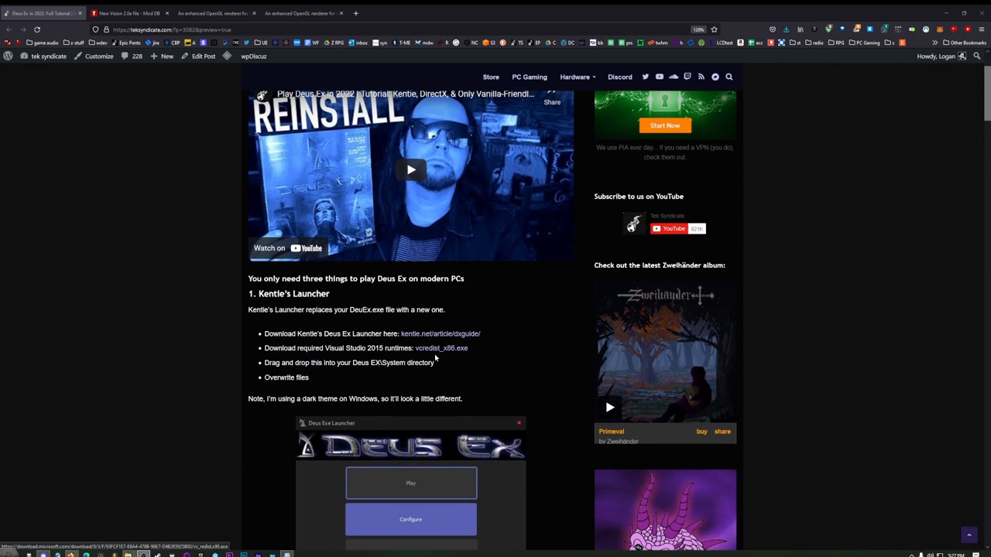
scroll("down", 3)
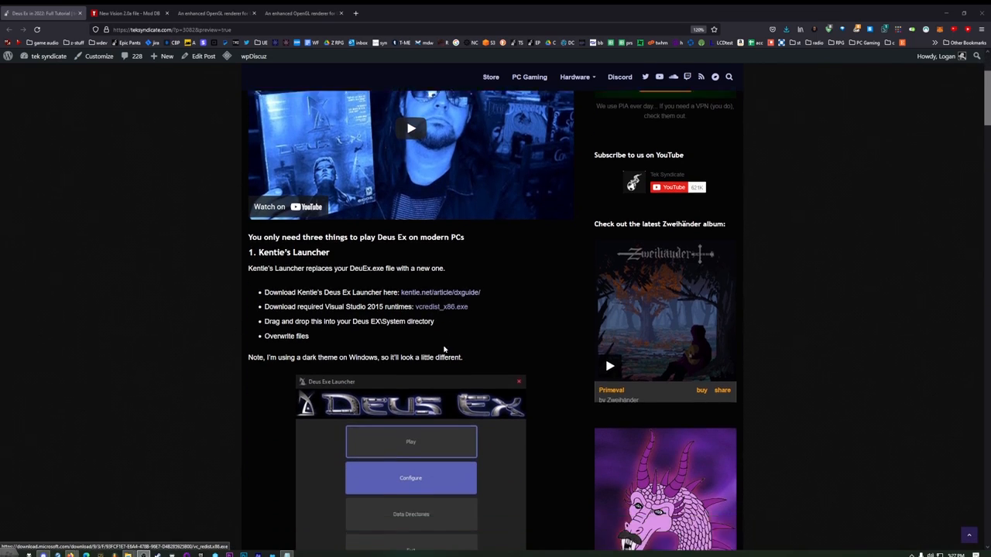